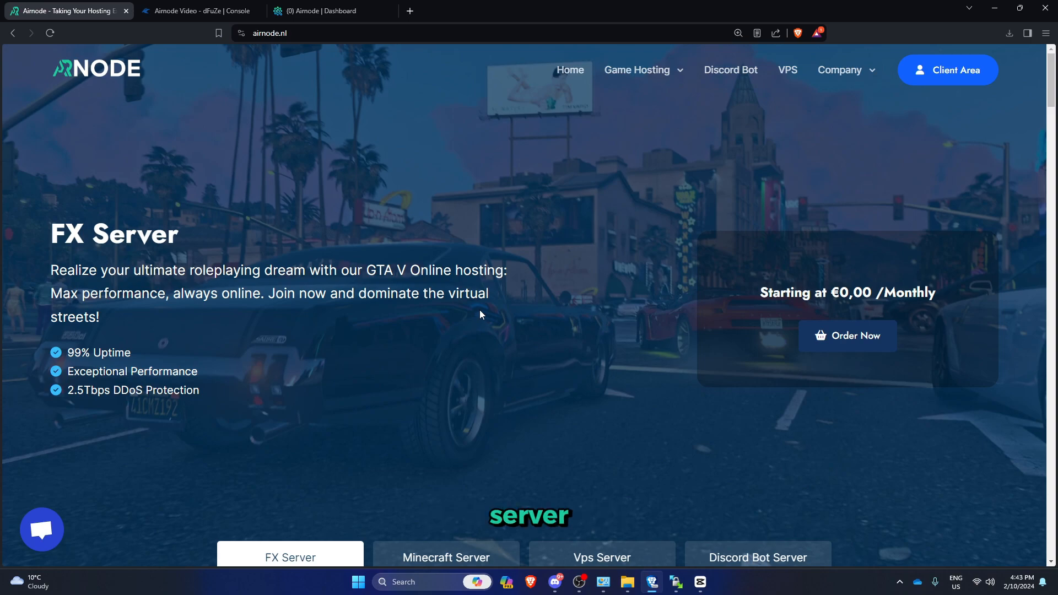
Switch to the txAdmin tab showing the outdated-version banner on the dashboard
{"action": "left_click", "coordinate": [327, 11]}
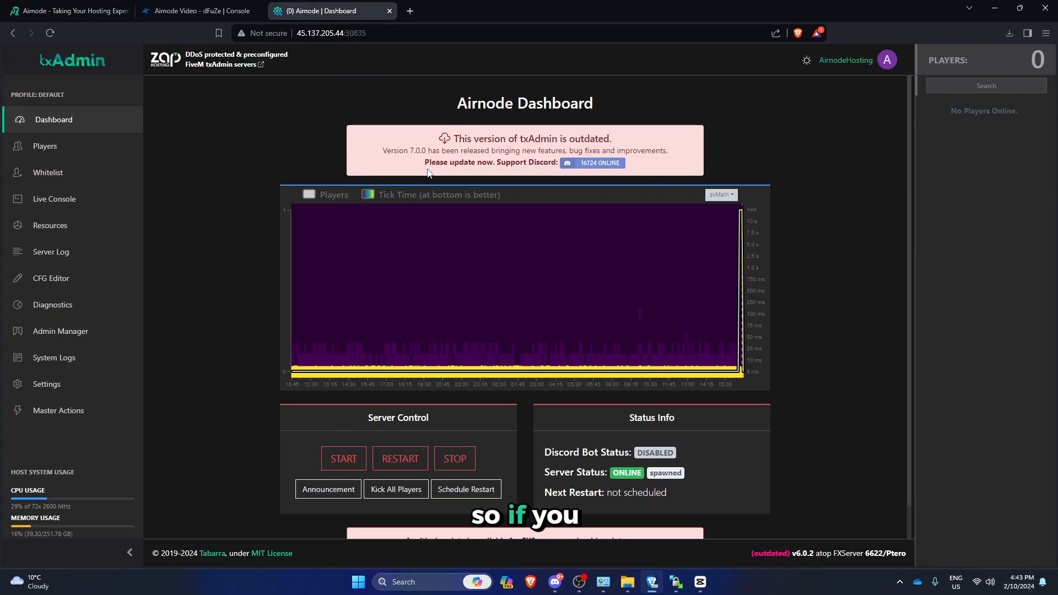
{"action": "mouse_move", "coordinate": [187, 89]}
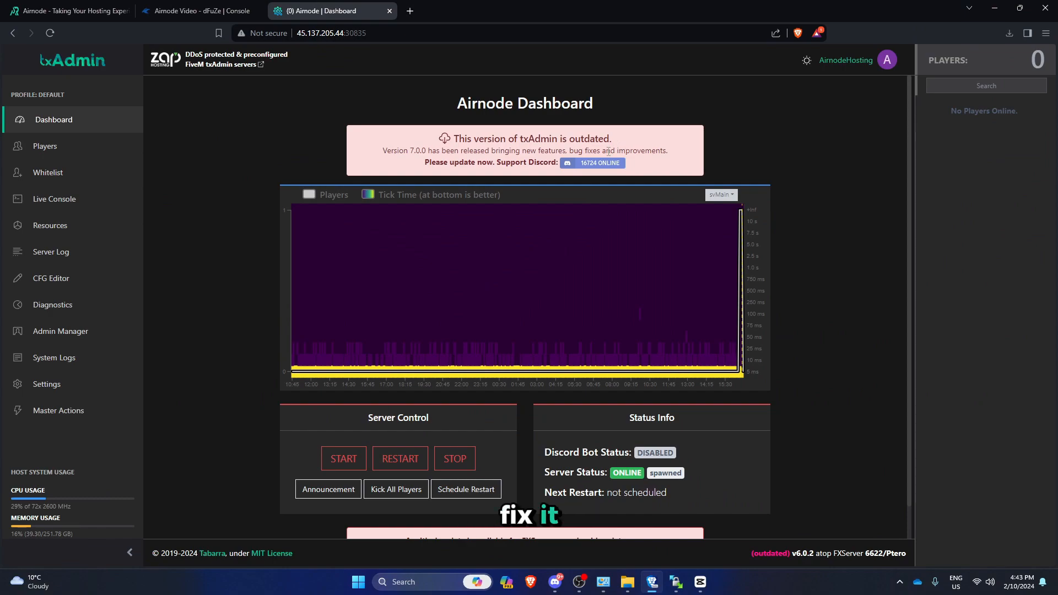
Review the Startup variables listing FiveM version 6622, then begin a blank browser page
{"action": "left_click", "coordinate": [196, 11]}
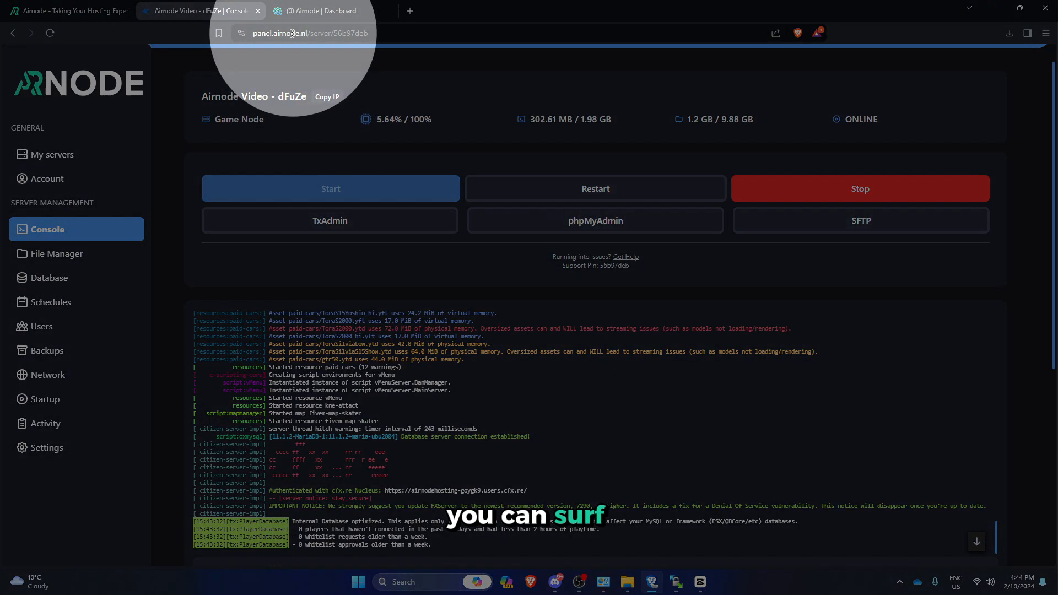
{"action": "left_click", "coordinate": [308, 33]}
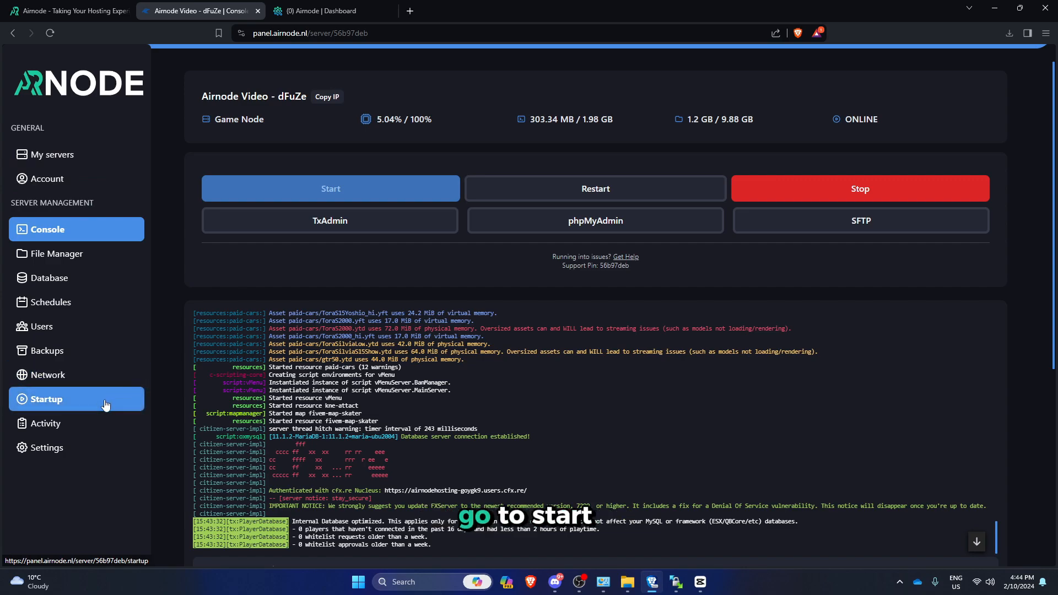
{"action": "left_click", "coordinate": [46, 399]}
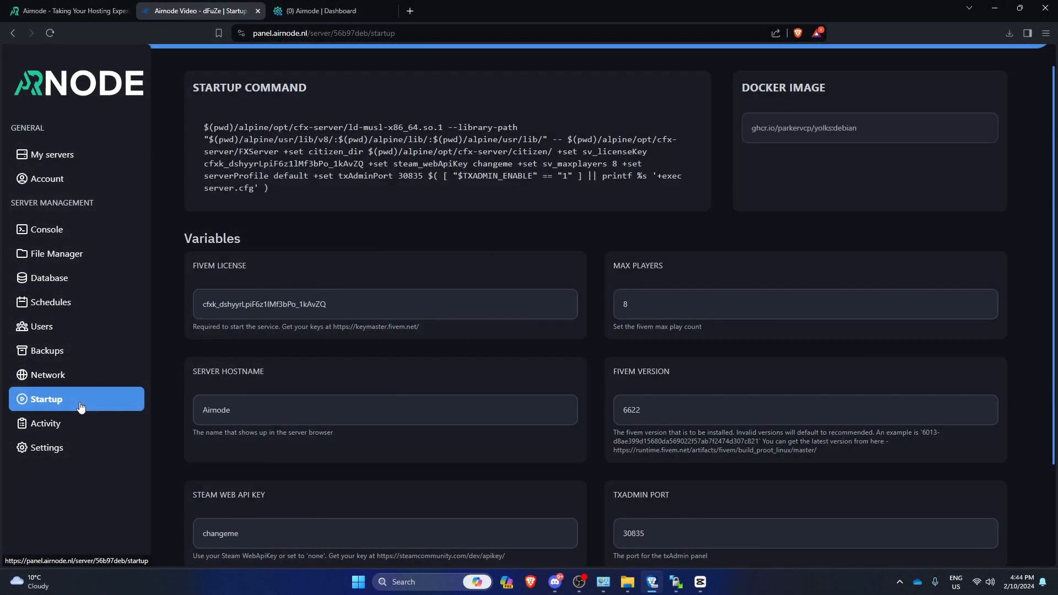
{"action": "scroll", "scroll_direction": "down", "scroll_amount": 3}
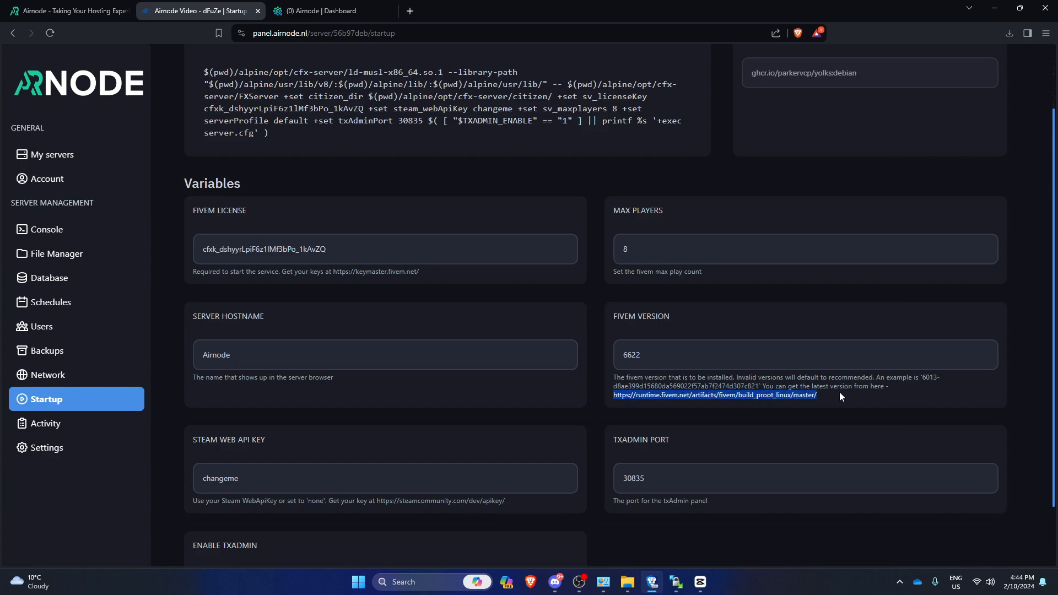
{"action": "left_click", "coordinate": [409, 11]}
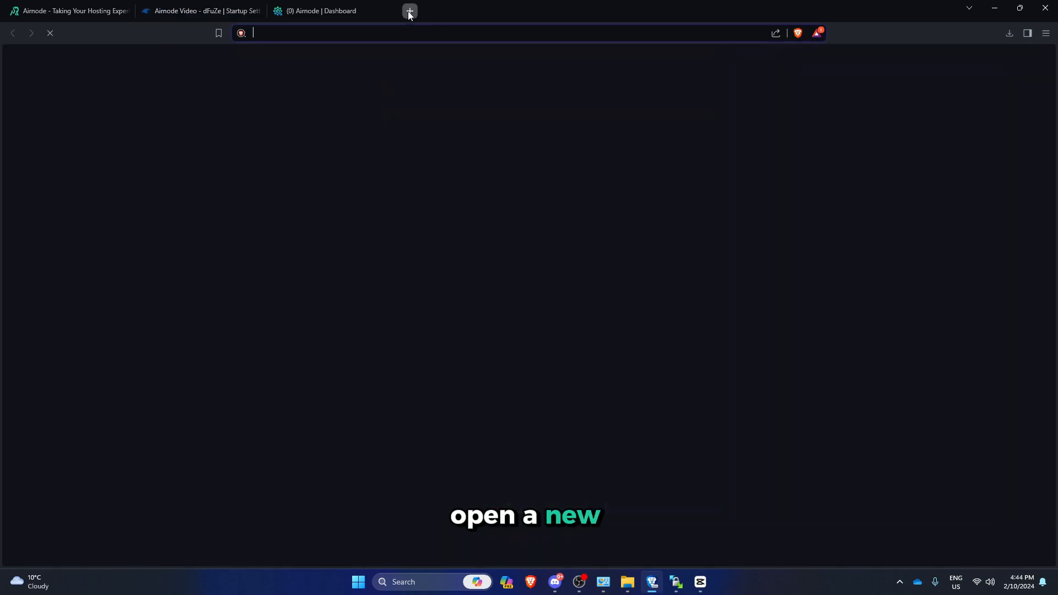
Look up the latest build on the FiveM artifacts site and set FIVEM VERSION to 7436
{"action": "type", "text": "runtime.fivem.net/artifacts/fivem/build_proot_linux/master/"}
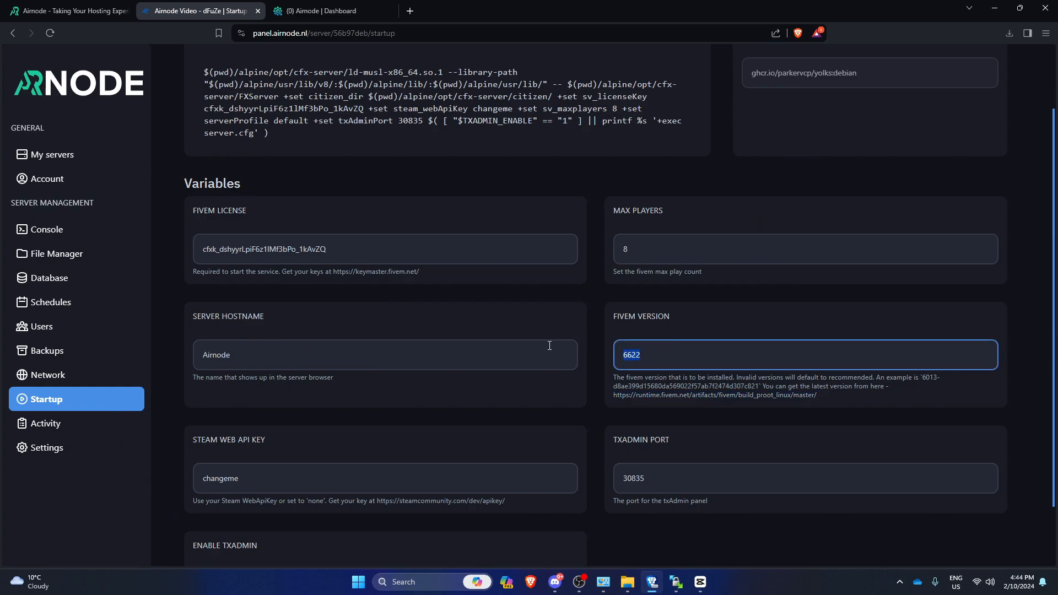
{"action": "type", "text": "7436"}
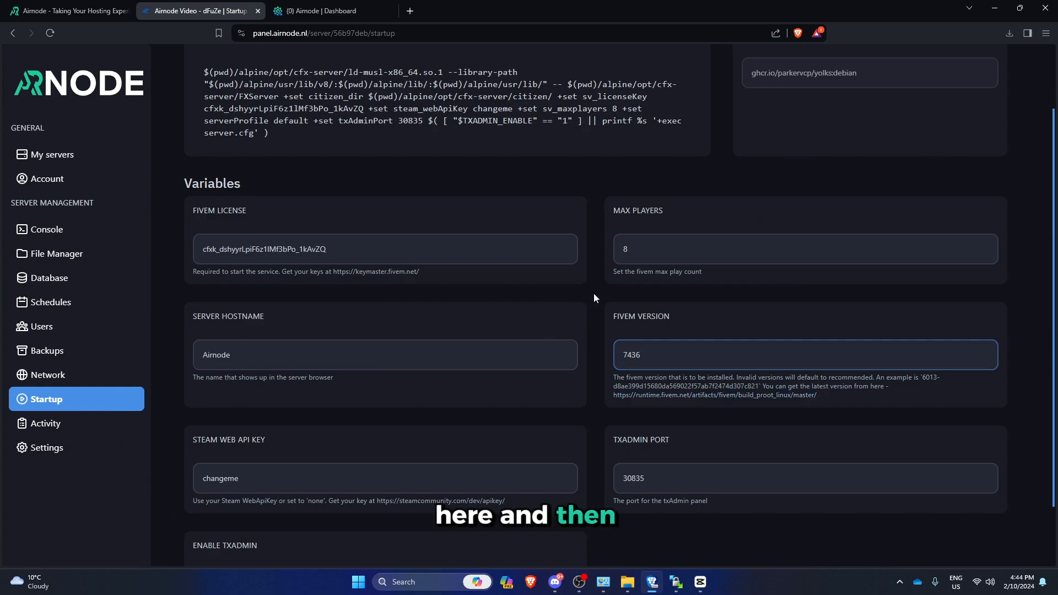
{"action": "left_click", "coordinate": [47, 448]}
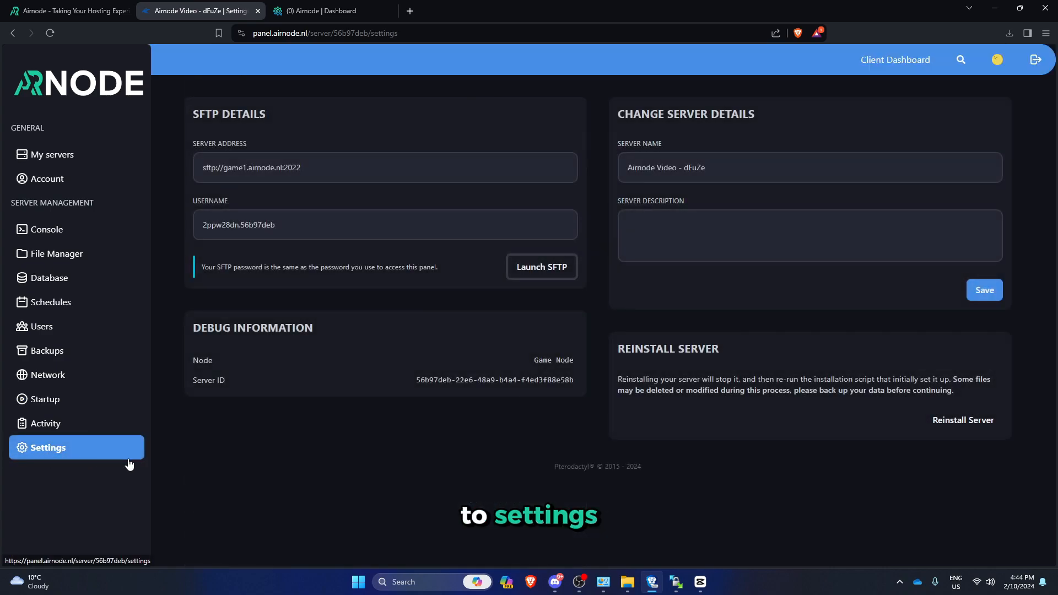
Reinstall the server and confirm, leaving it offline to rebuild on the new version
{"action": "left_click", "coordinate": [962, 420]}
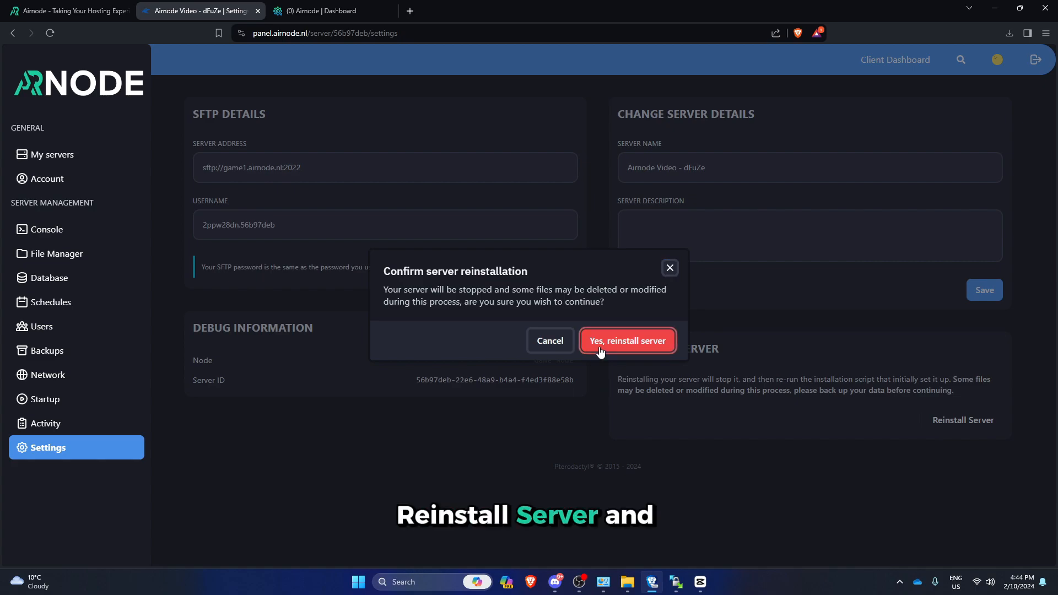
{"action": "left_click", "coordinate": [626, 341]}
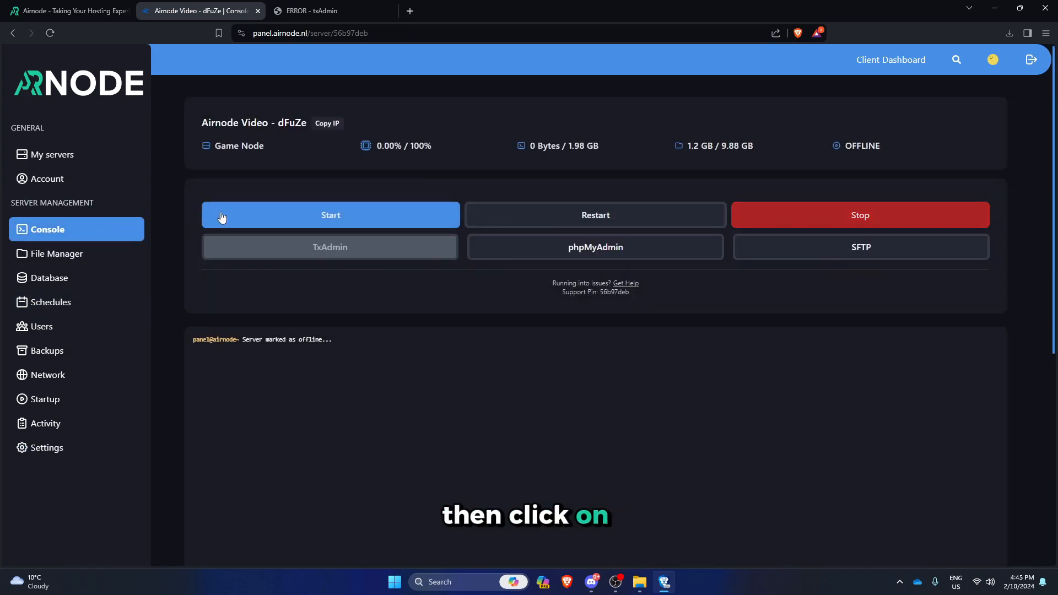
Start the reinstalled server from the console page
{"action": "left_click", "coordinate": [330, 215]}
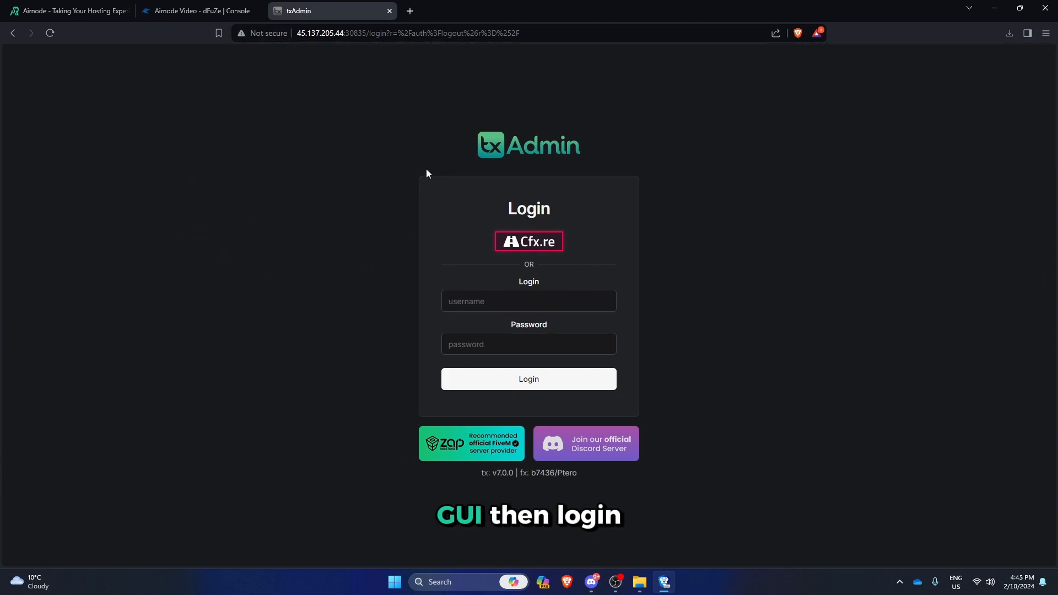
Sign in to txAdmin via Cfx.re to reach the v7 dashboard on b7436, then return to airnode.nl
{"action": "left_click", "coordinate": [528, 241]}
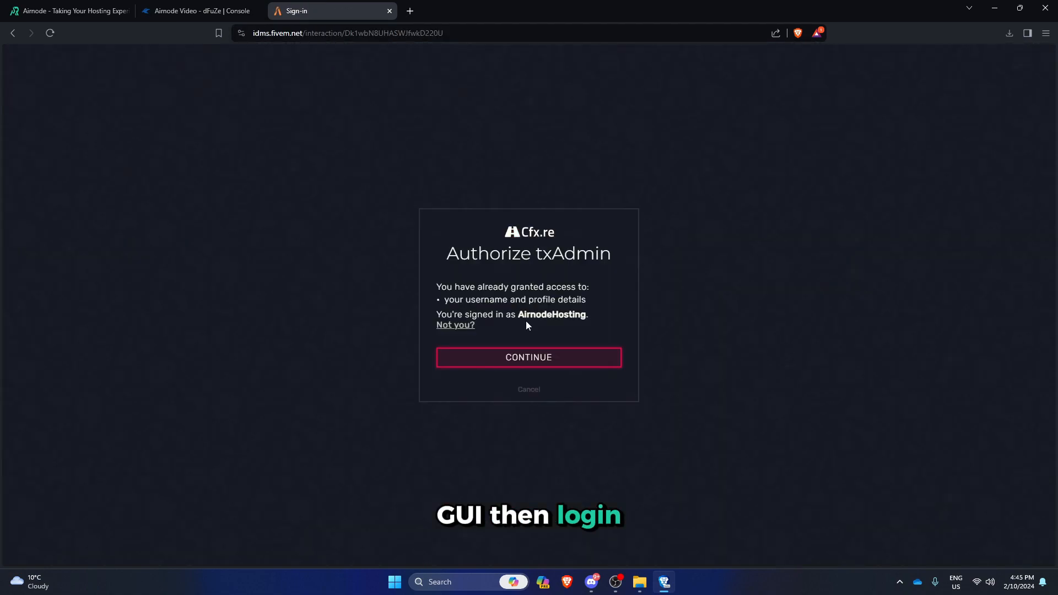
{"action": "left_click", "coordinate": [528, 358]}
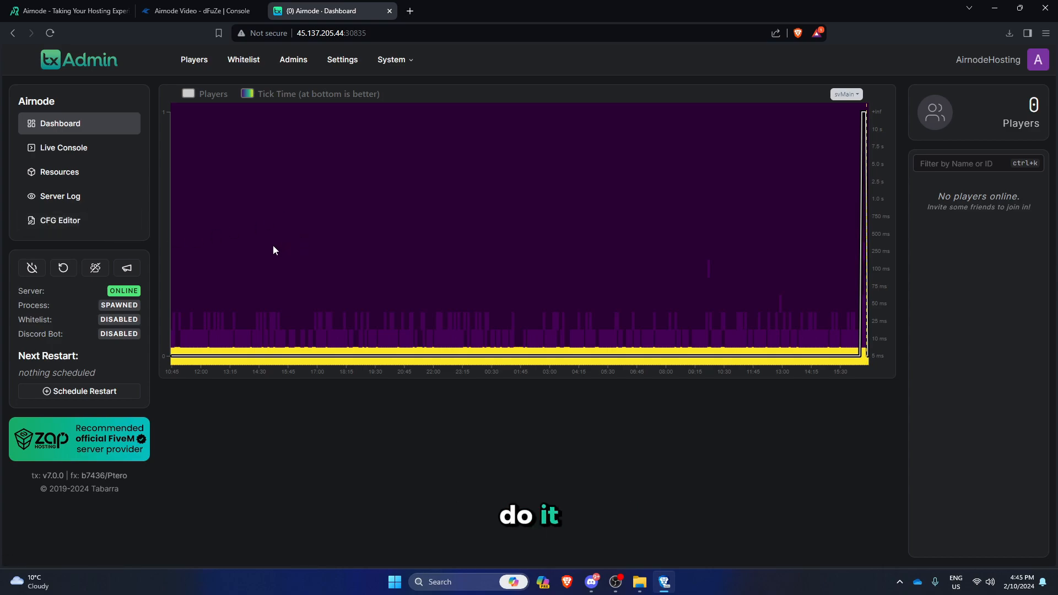
{"action": "left_click", "coordinate": [68, 11]}
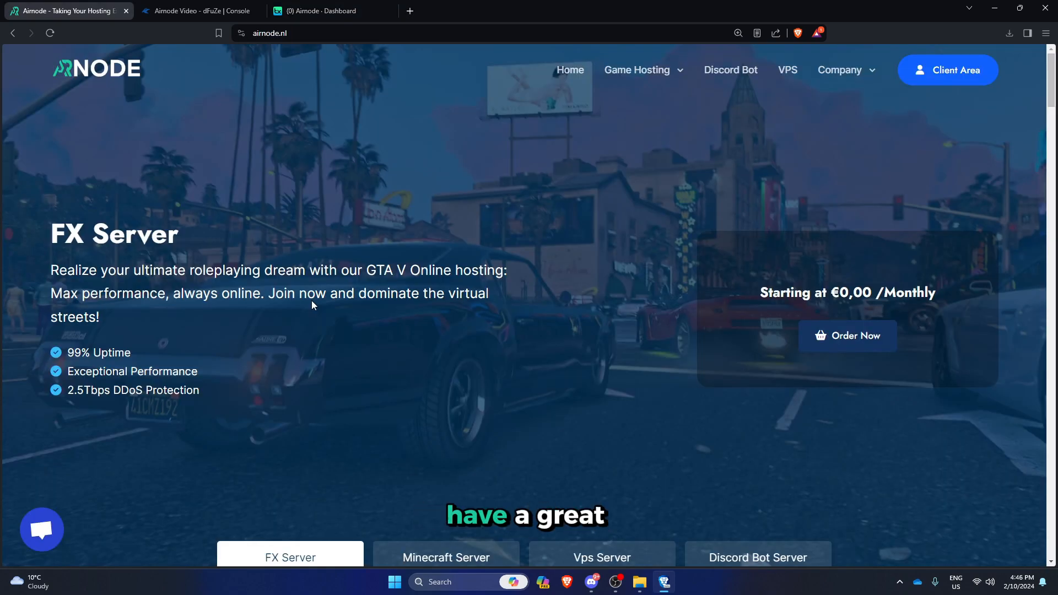